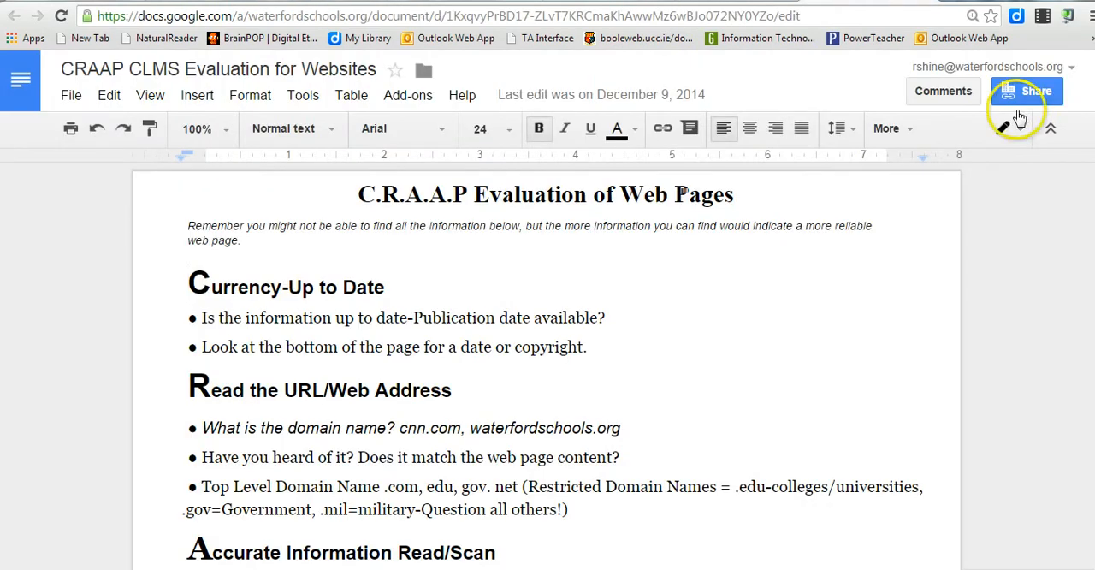
# Show the second slide, 'Scroll down to the bottom of the page', about copyright information
pyautogui.scroll(-3)
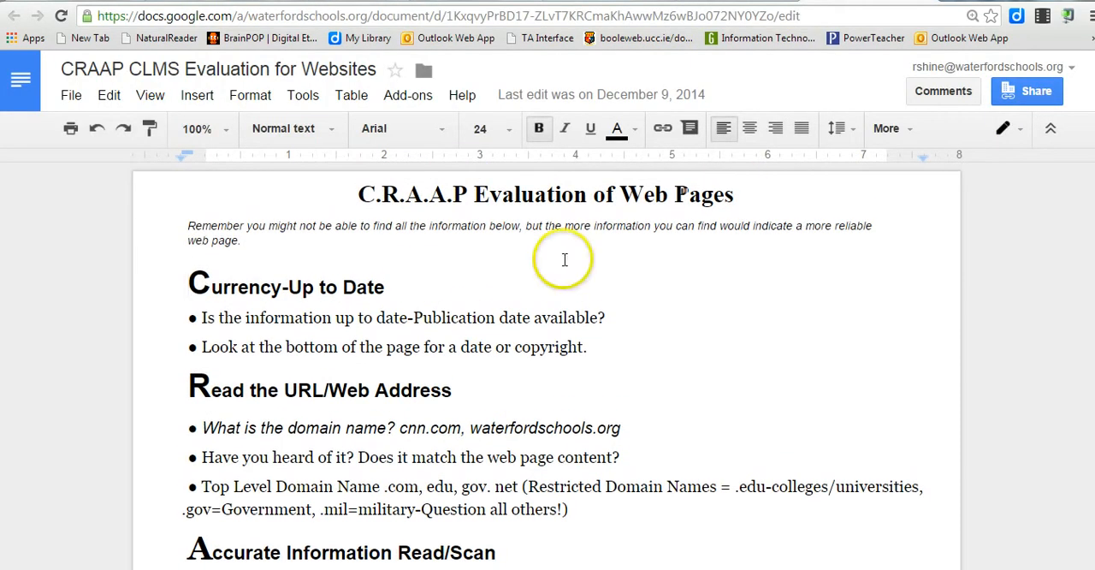
pyautogui.moveTo(192, 379)
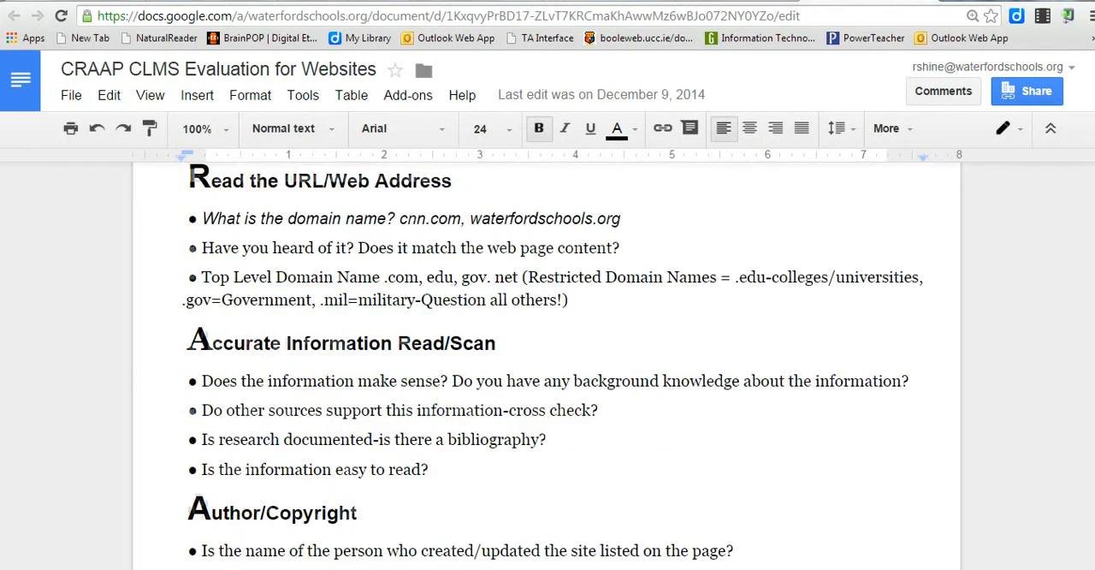
pyautogui.scroll(-3)
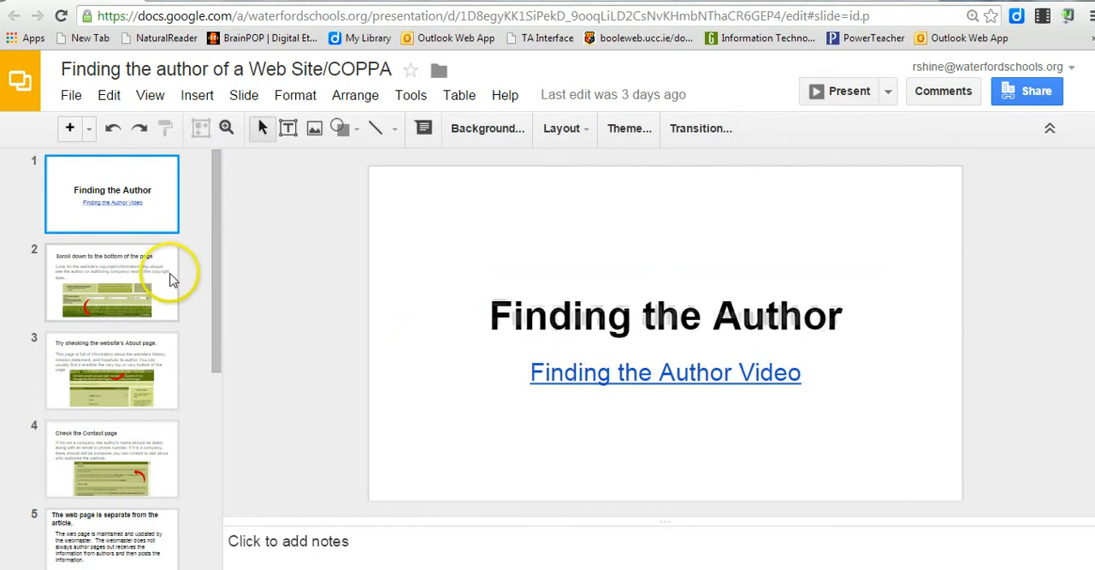
pyautogui.moveTo(169, 265)
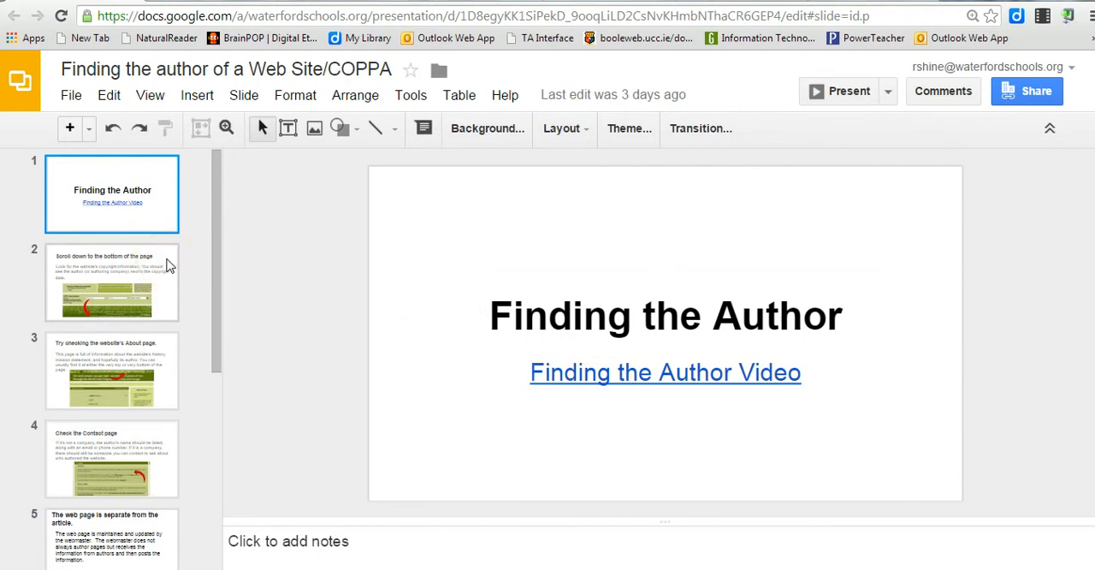
pyautogui.click(113, 283)
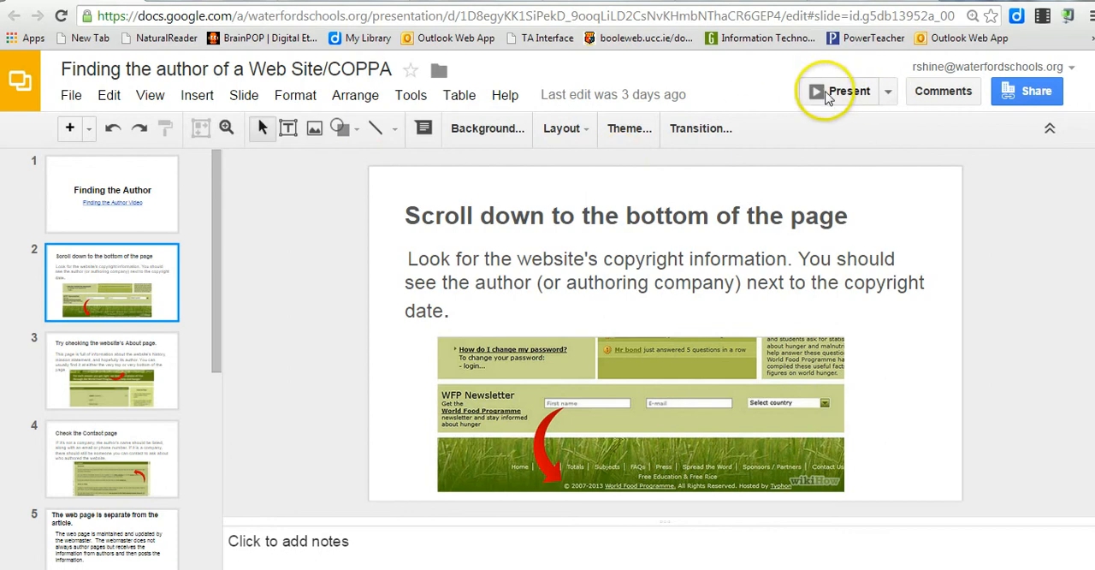
# Start presenting full screen and advance to slide 3 about the website's About page
pyautogui.click(849, 91)
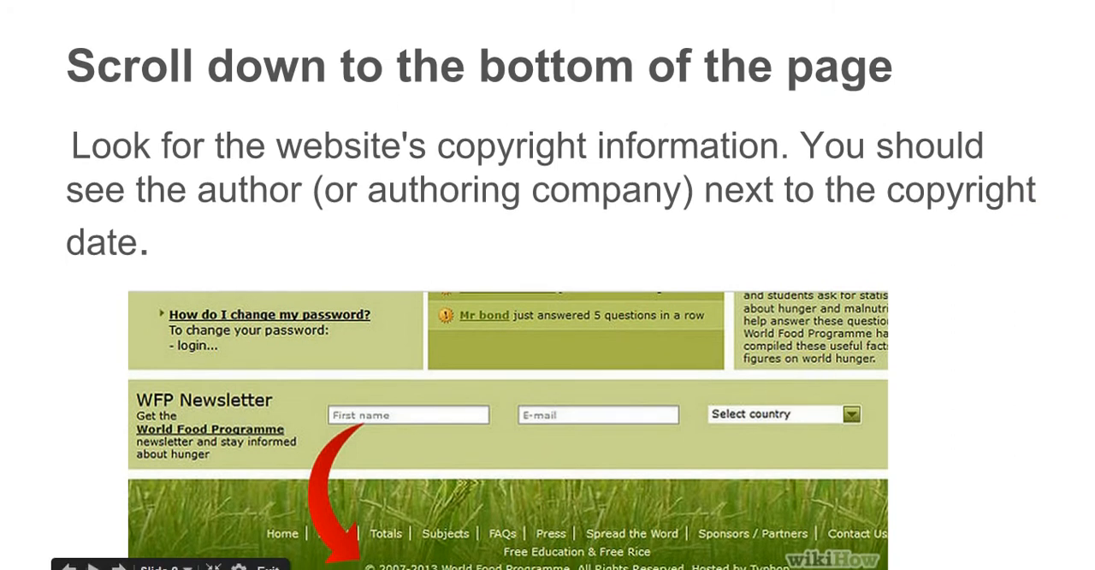
pyautogui.scroll(-3)
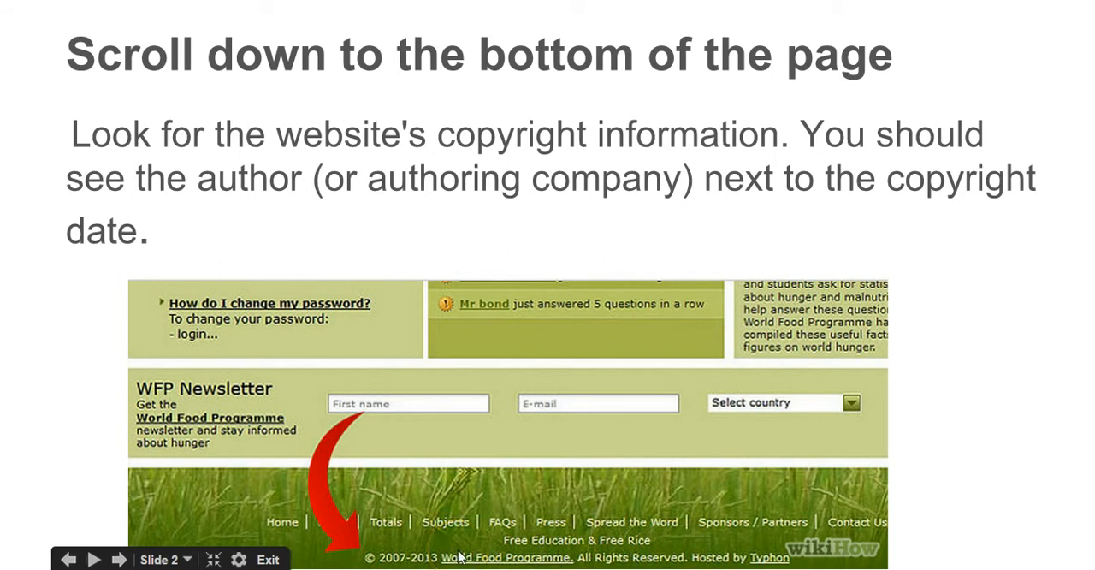
pyautogui.moveTo(685, 239)
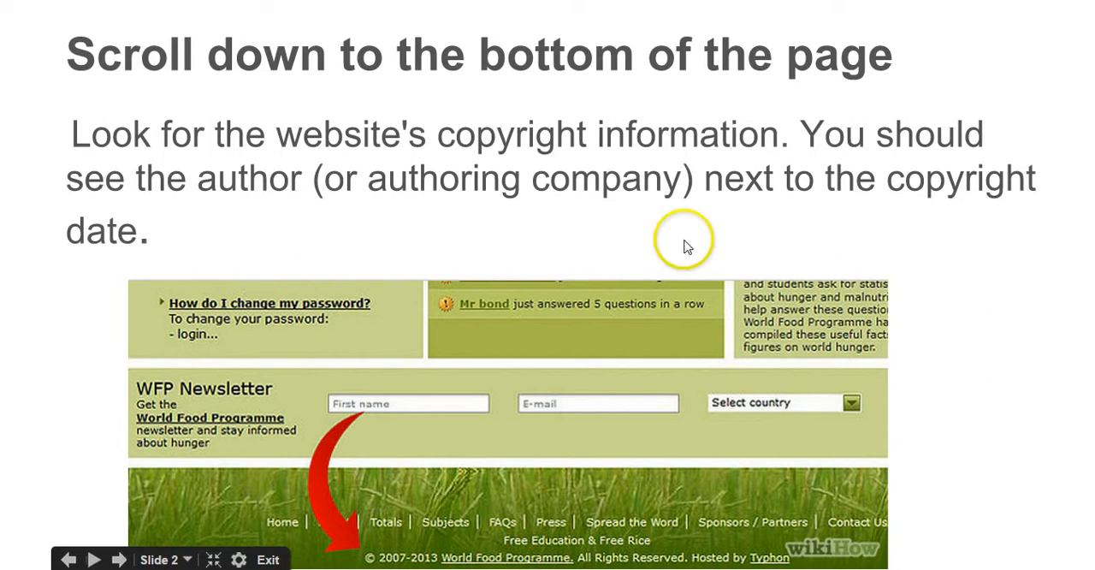
pyautogui.click(94, 558)
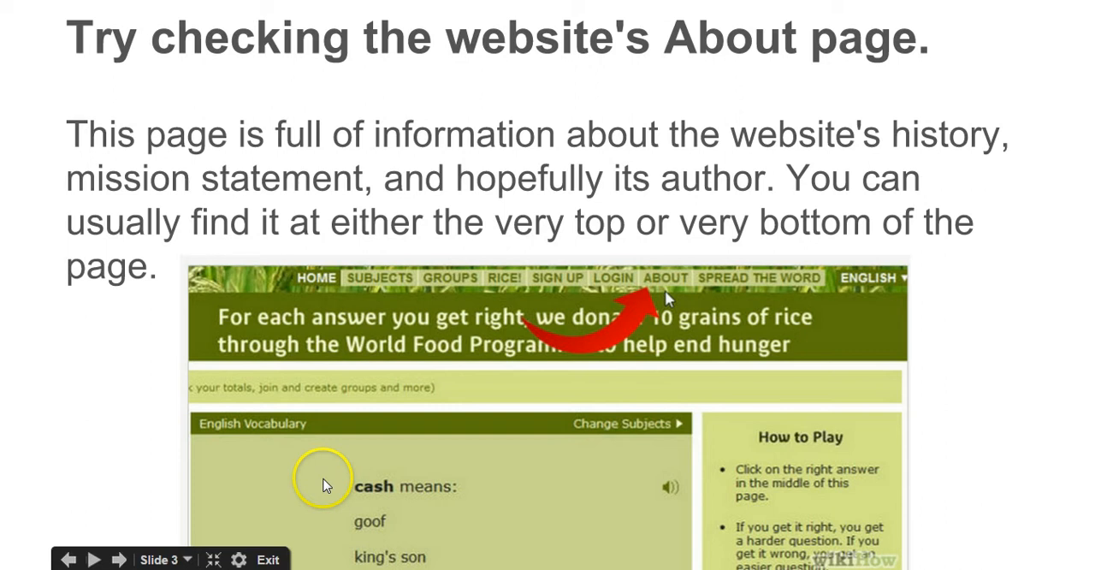
pyautogui.moveTo(120, 558)
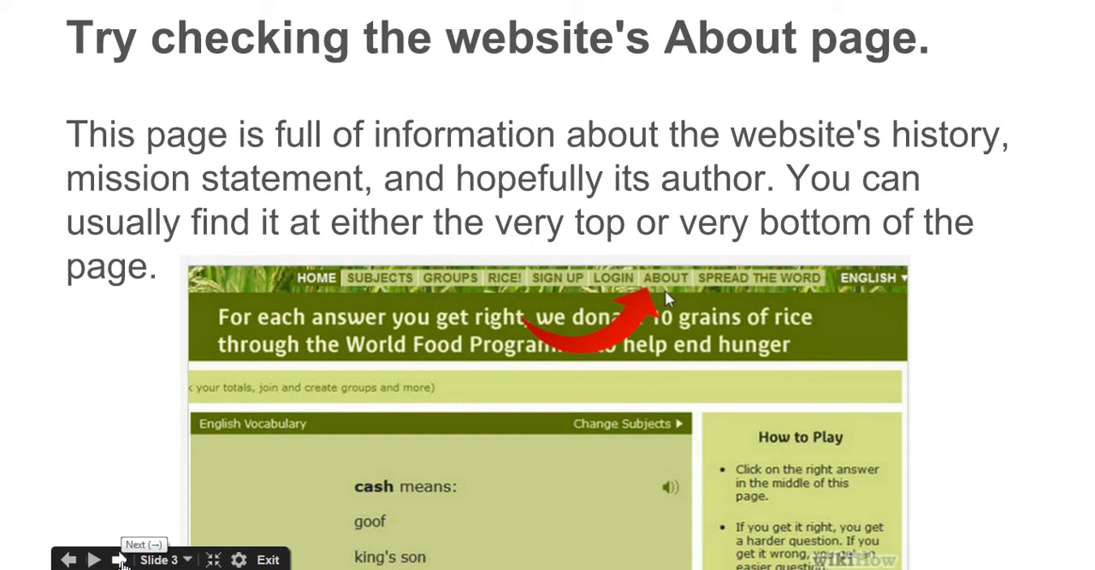
# Advance the presentation to slide 4 about checking the Contact page
pyautogui.click(120, 560)
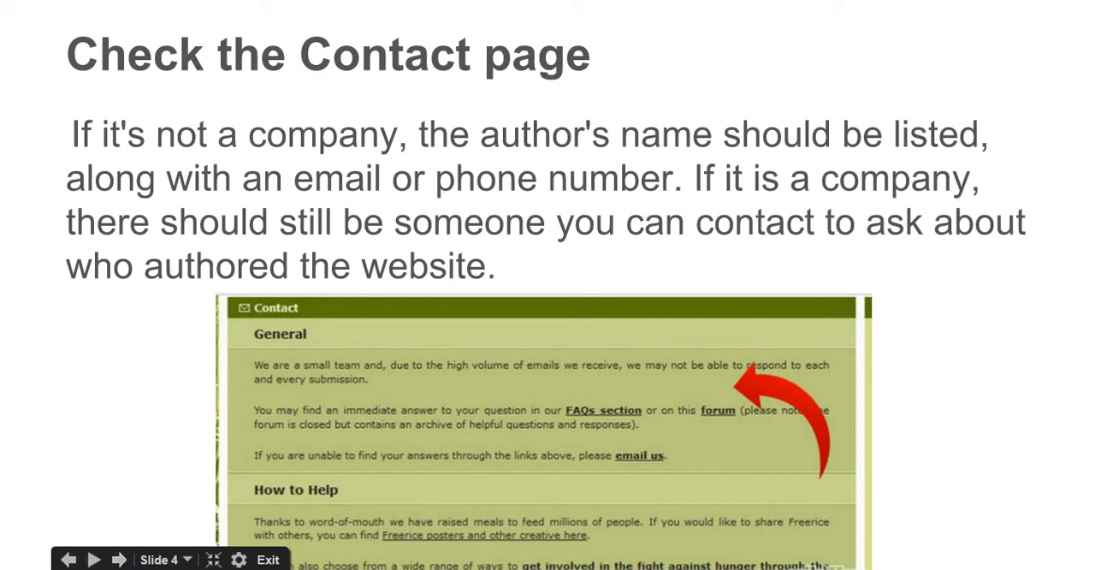
pyautogui.click(94, 559)
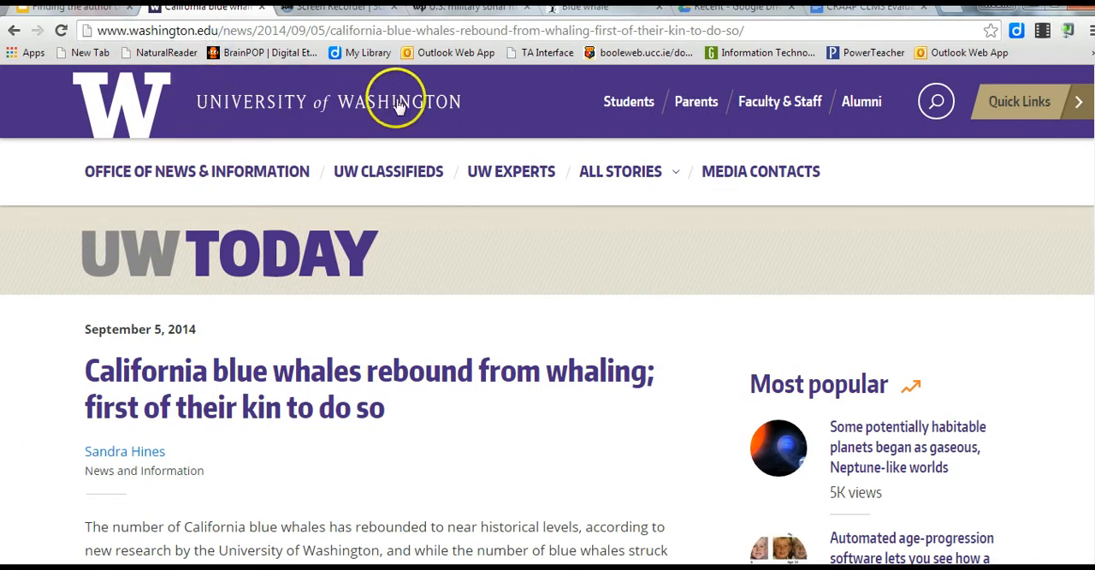
pyautogui.moveTo(214, 31)
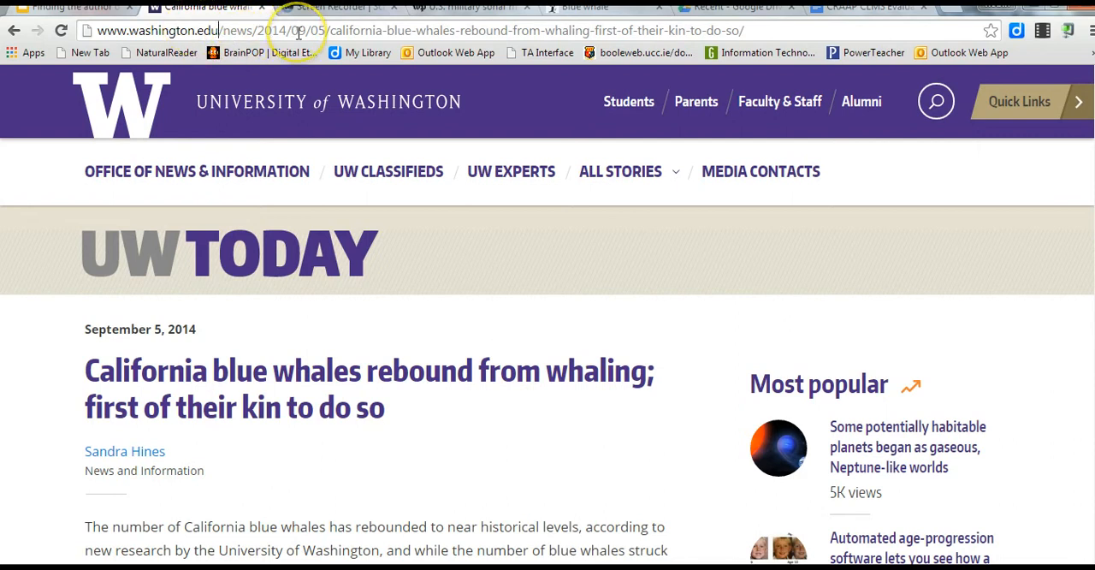
pyautogui.moveTo(282, 24)
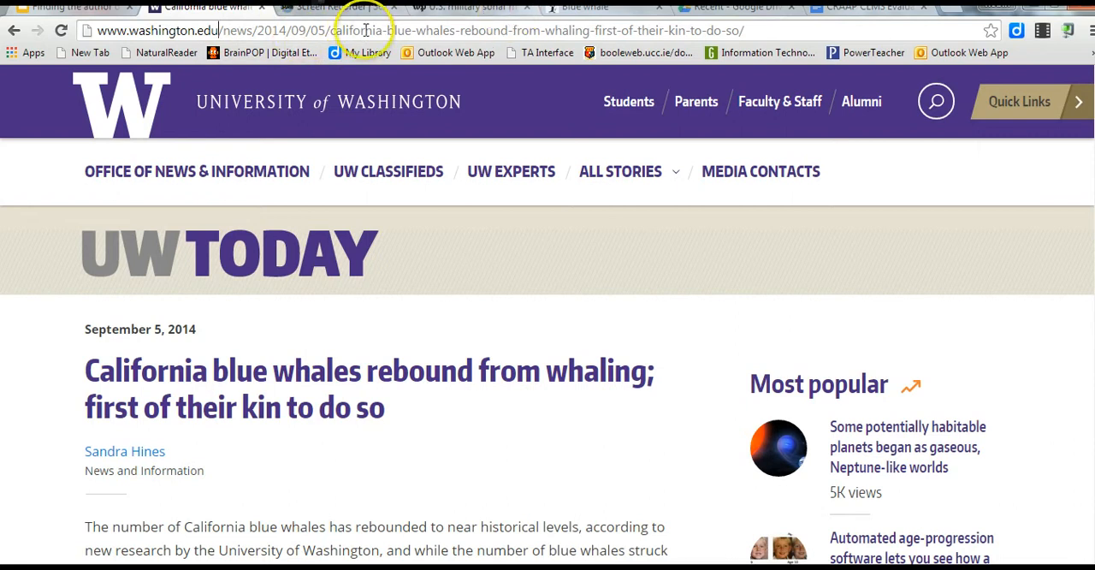
pyautogui.moveTo(456, 51)
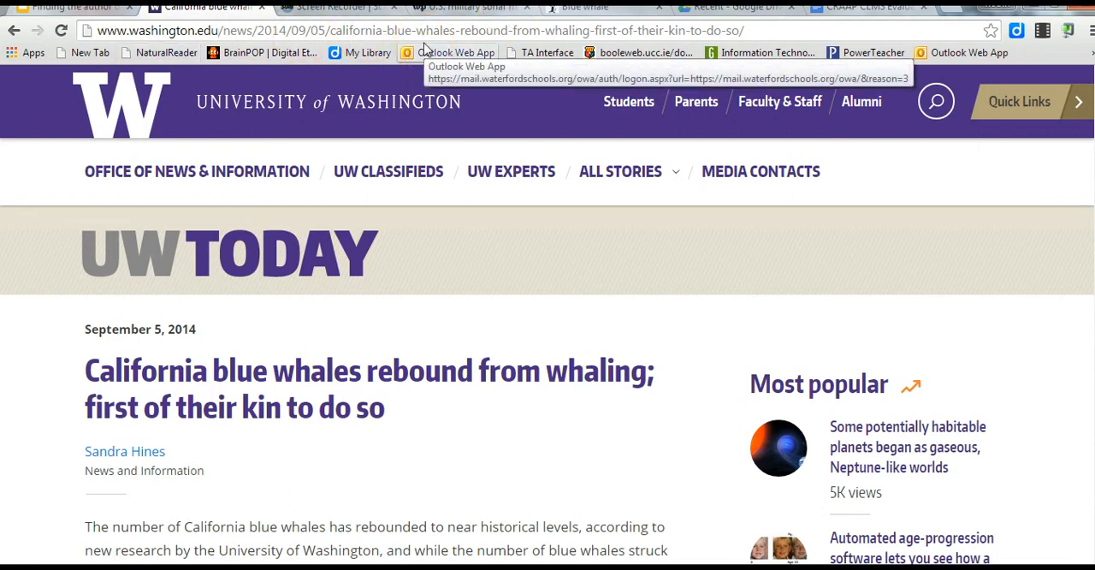
pyautogui.moveTo(282, 31)
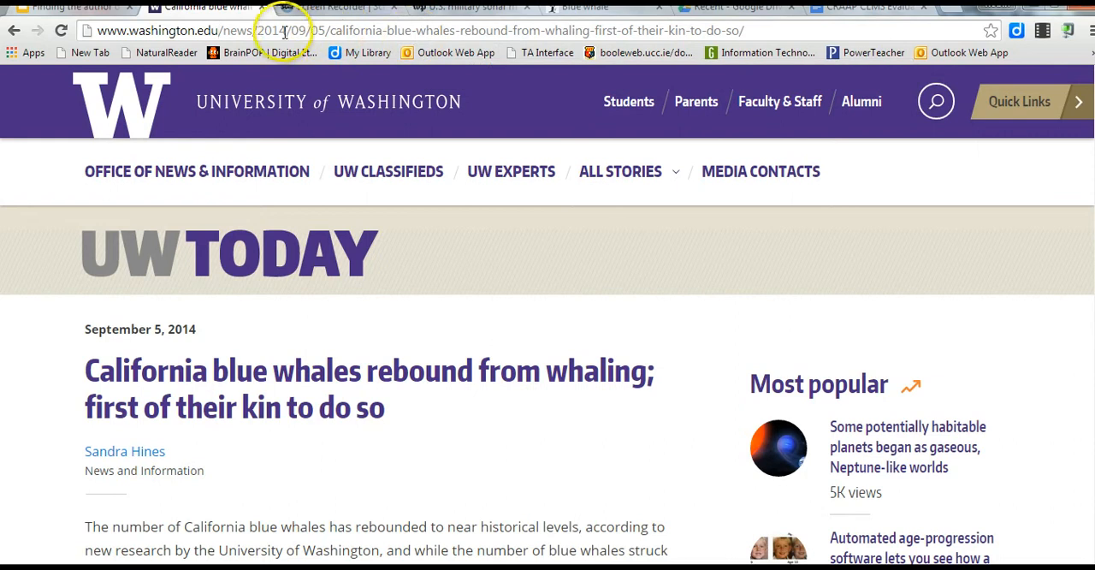
pyautogui.moveTo(824, 65)
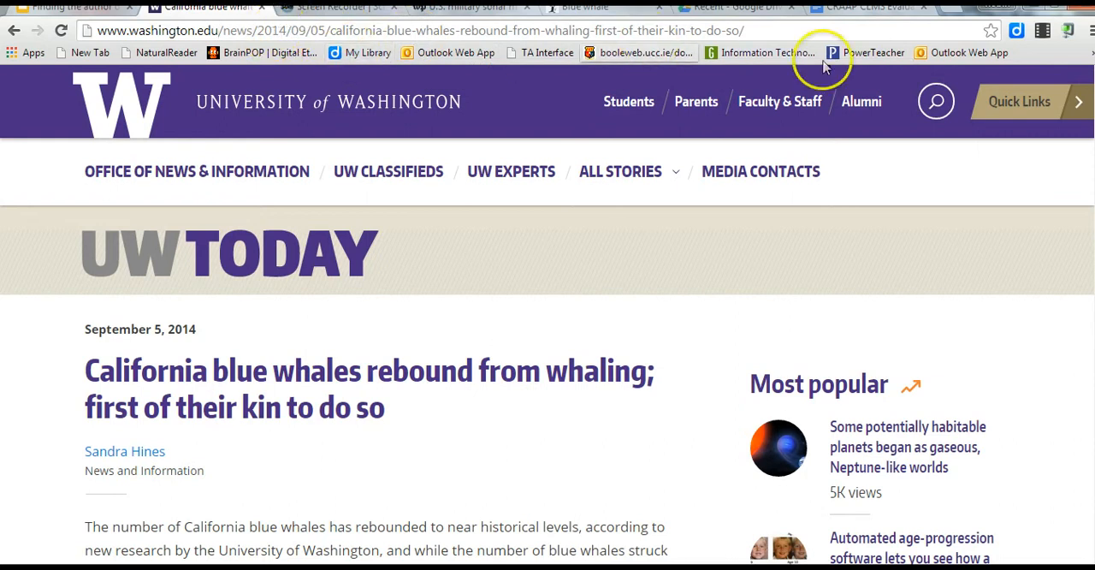
# Scroll the University of Washington blue whale article down to its author byline
pyautogui.scroll(-3)
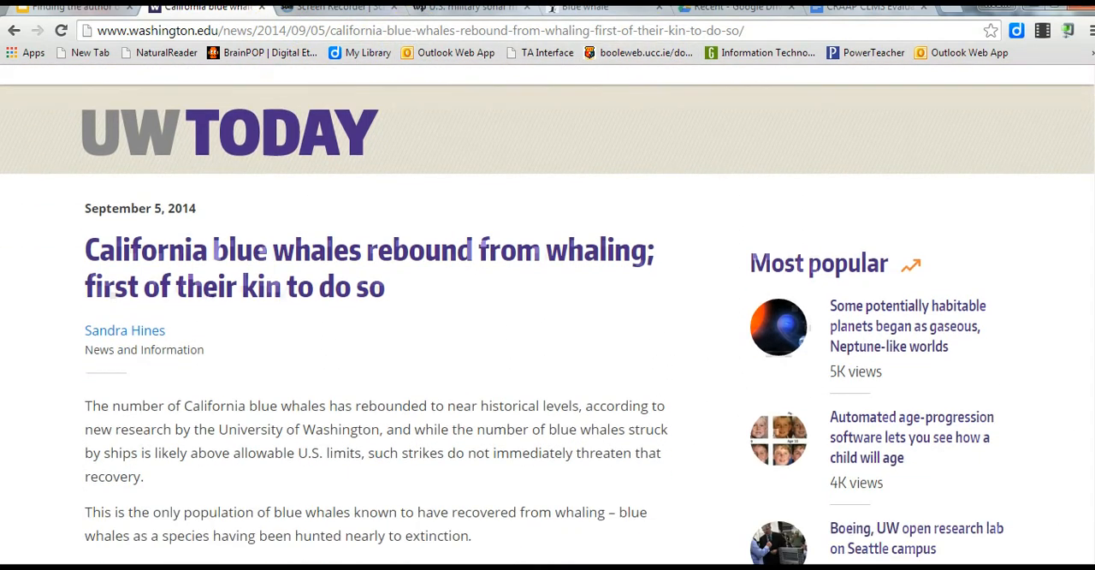
pyautogui.scroll(-3)
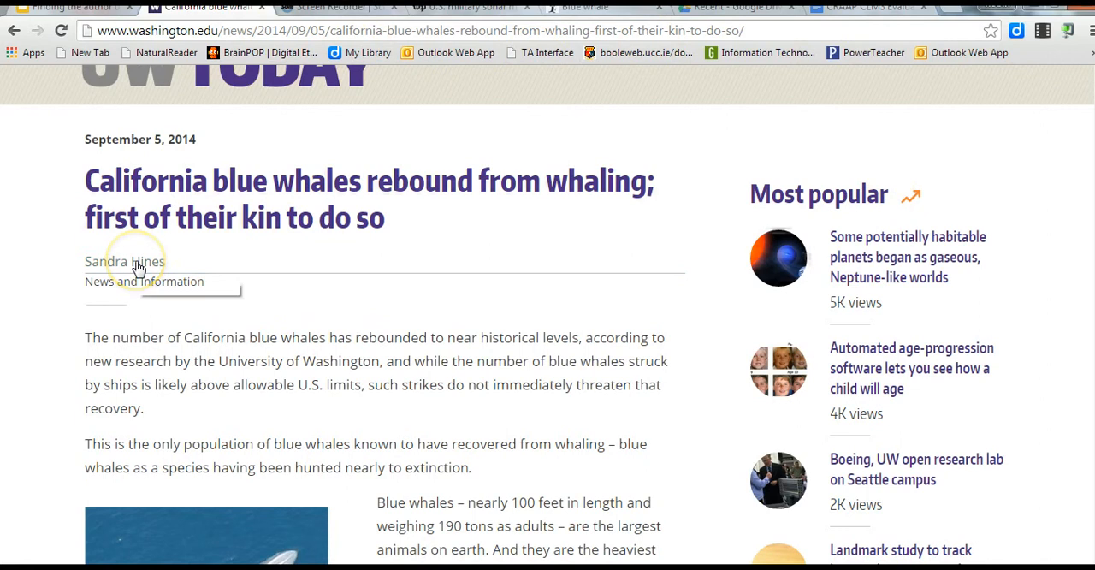
pyautogui.moveTo(124, 260)
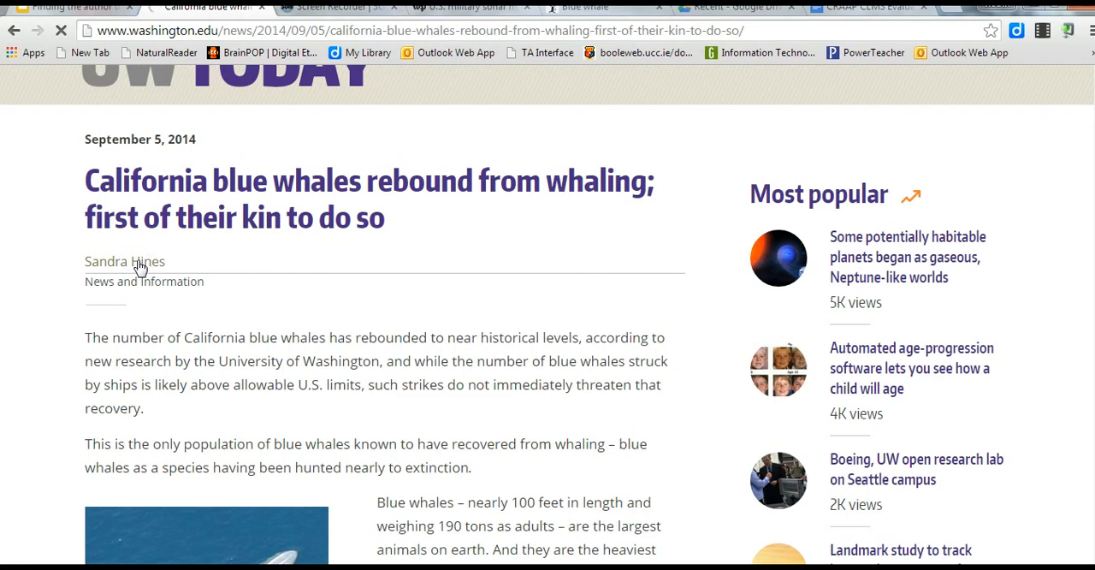
pyautogui.click(123, 260)
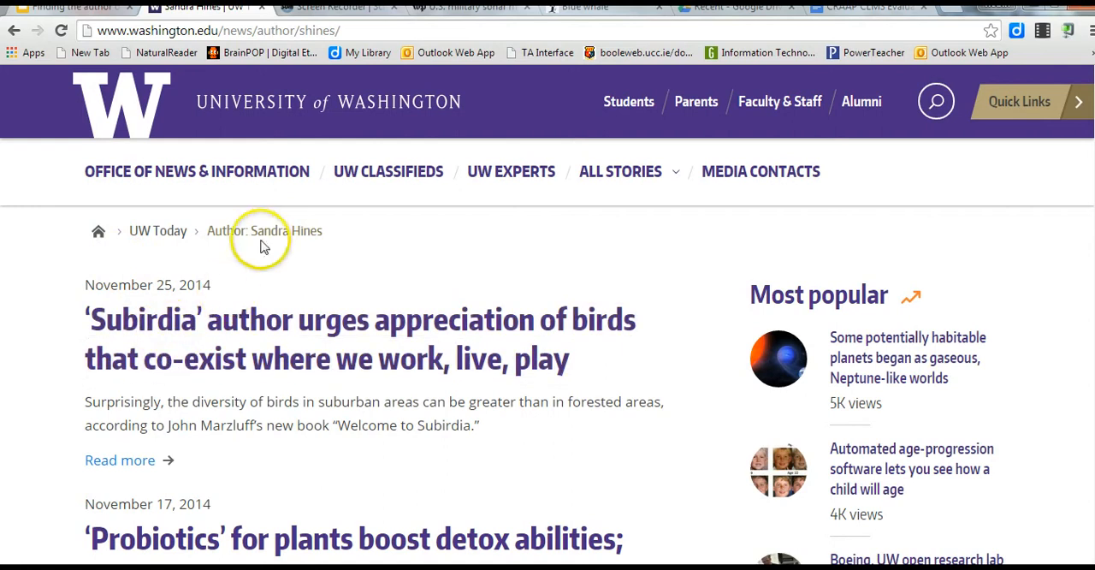
pyautogui.moveTo(972, 203)
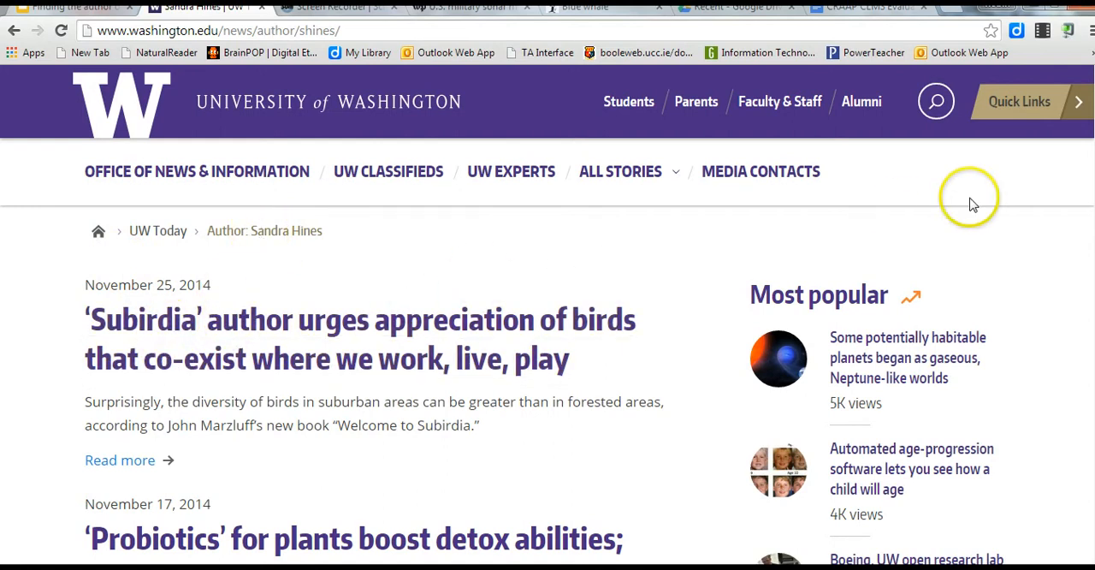
pyautogui.scroll(-3)
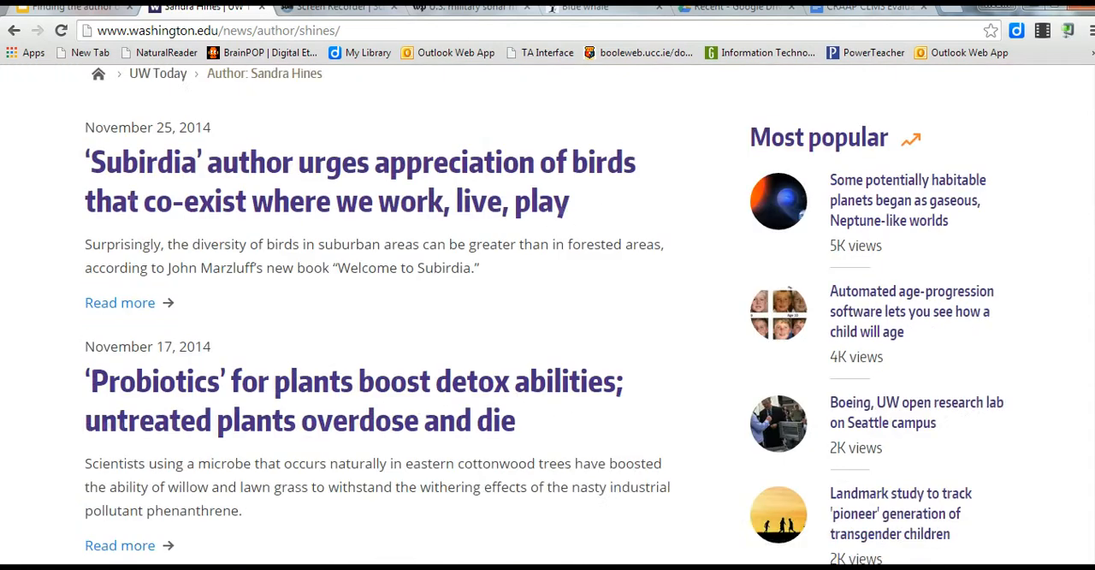
pyautogui.scroll(-3)
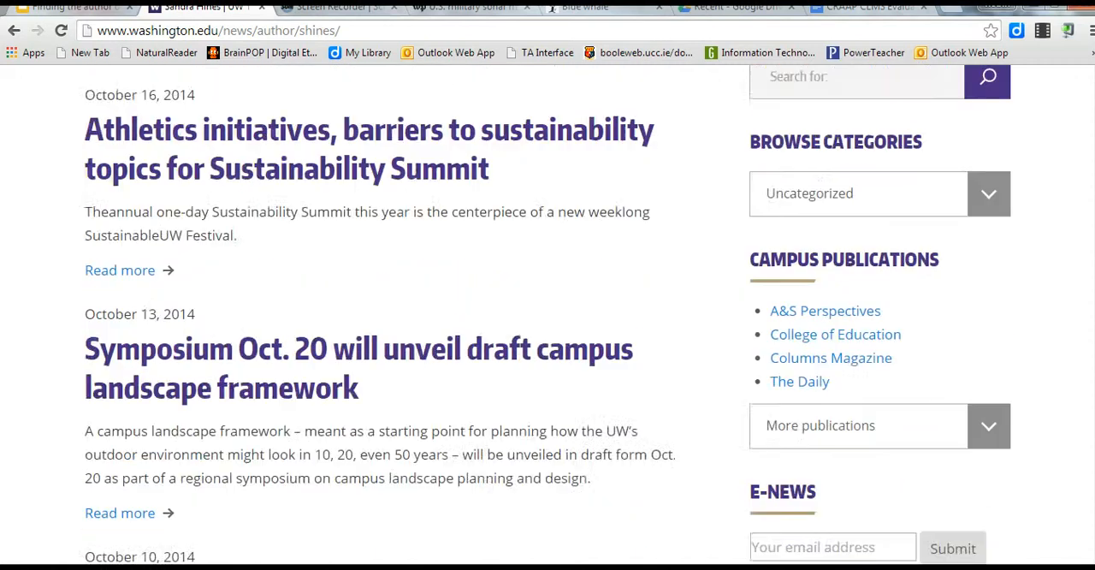
pyautogui.scroll(-3)
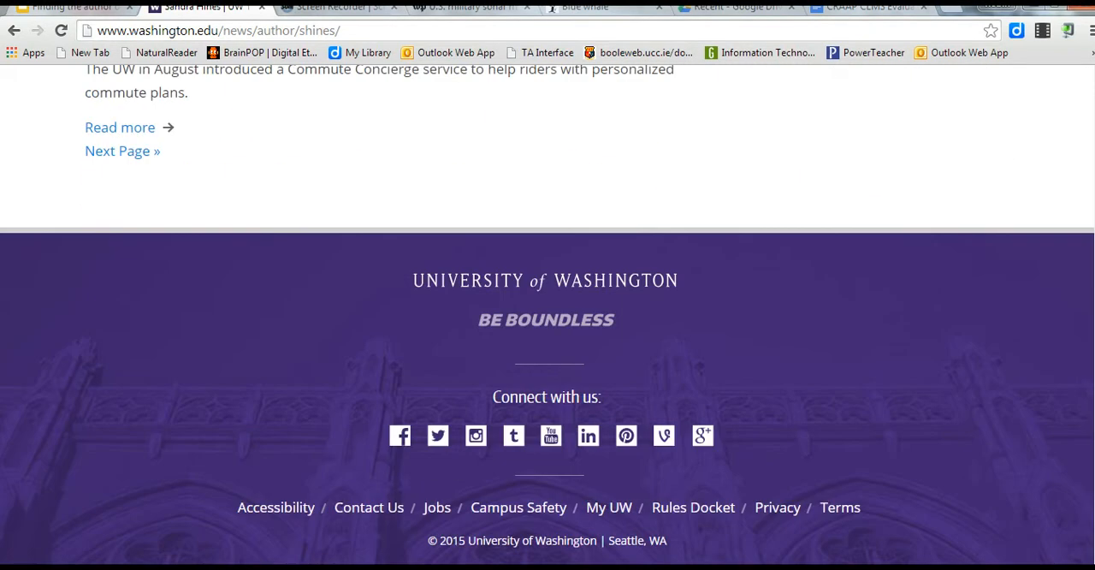
pyautogui.scroll(3)
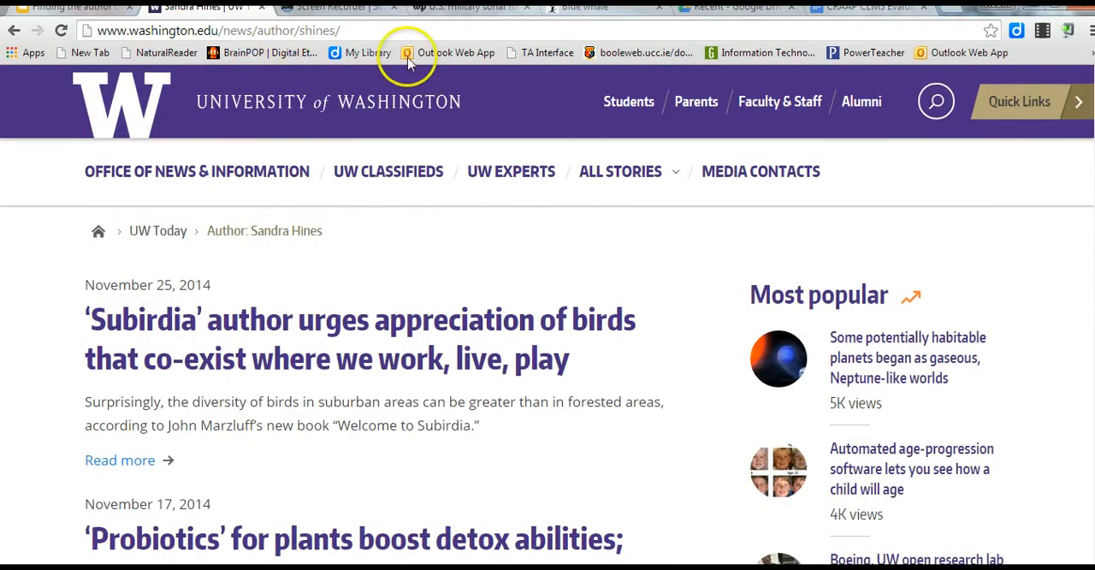
pyautogui.moveTo(462, 7)
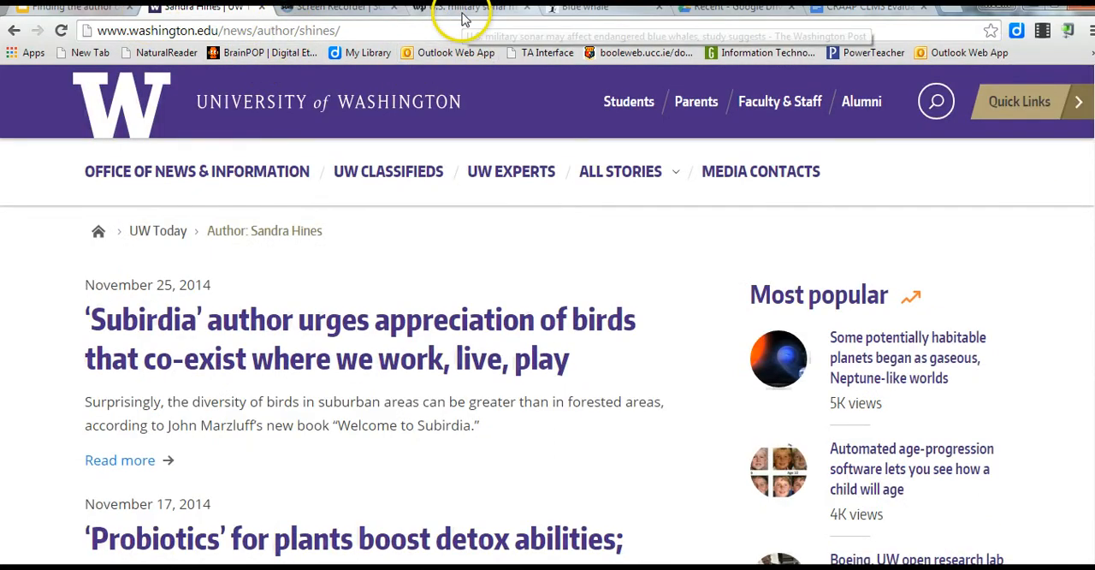
# Switch to the Washington Post sonar and blue whales article and read down through it
pyautogui.click(462, 7)
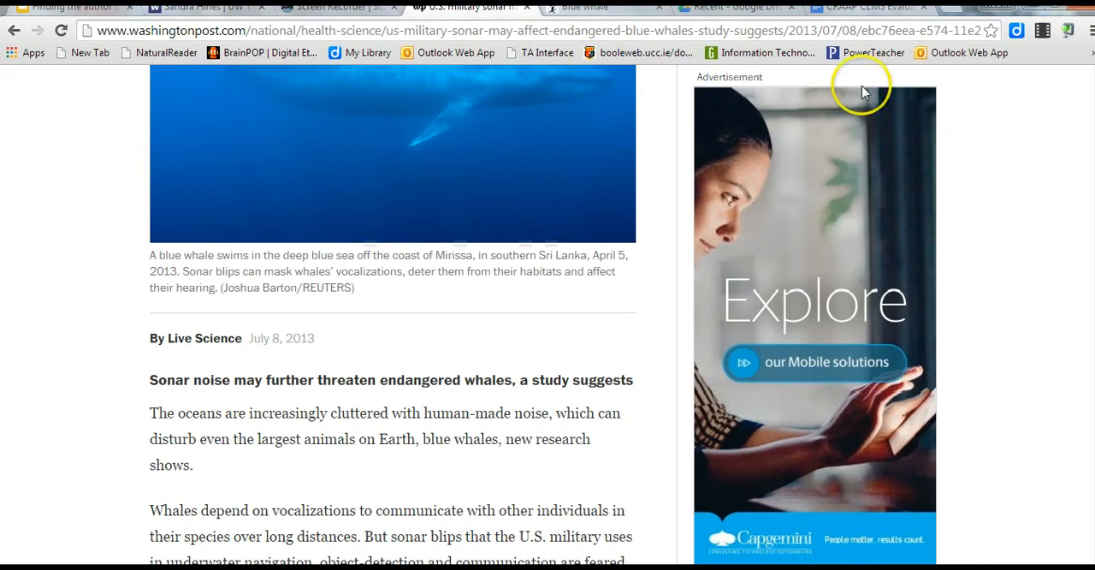
pyautogui.scroll(3)
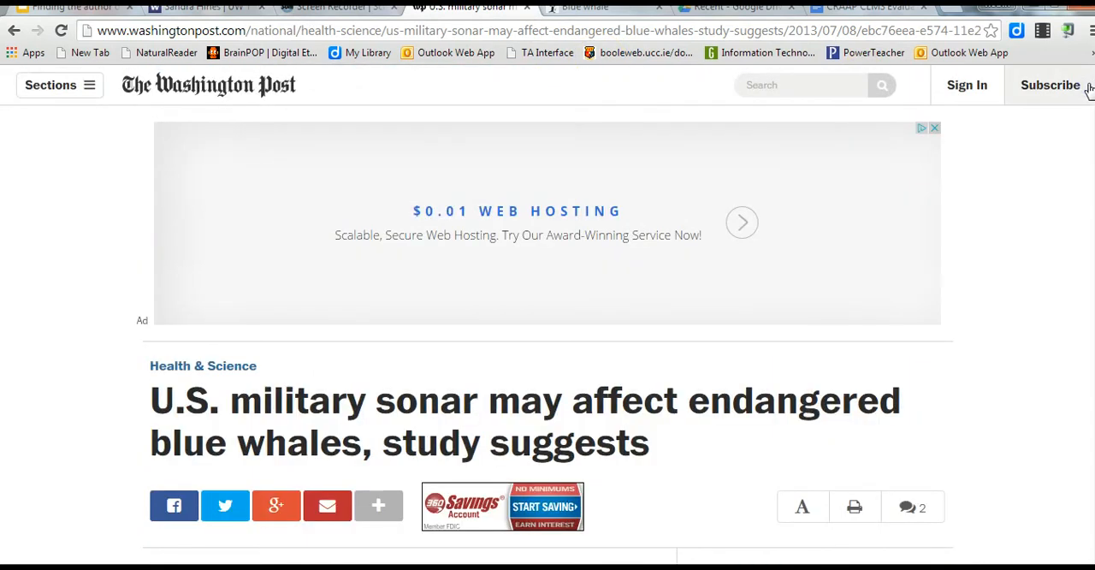
pyautogui.scroll(-3)
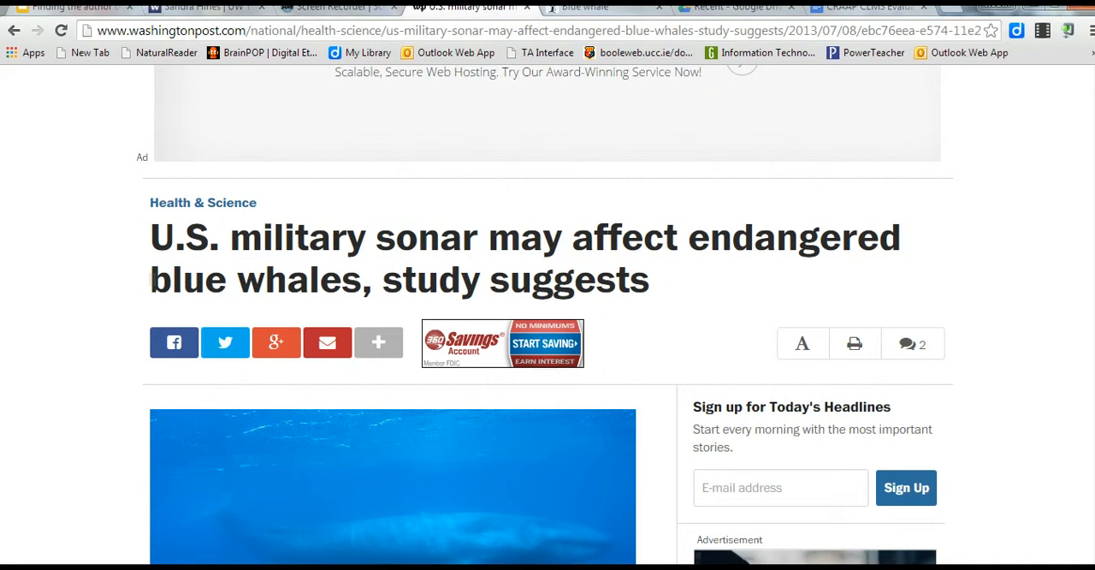
pyautogui.scroll(-3)
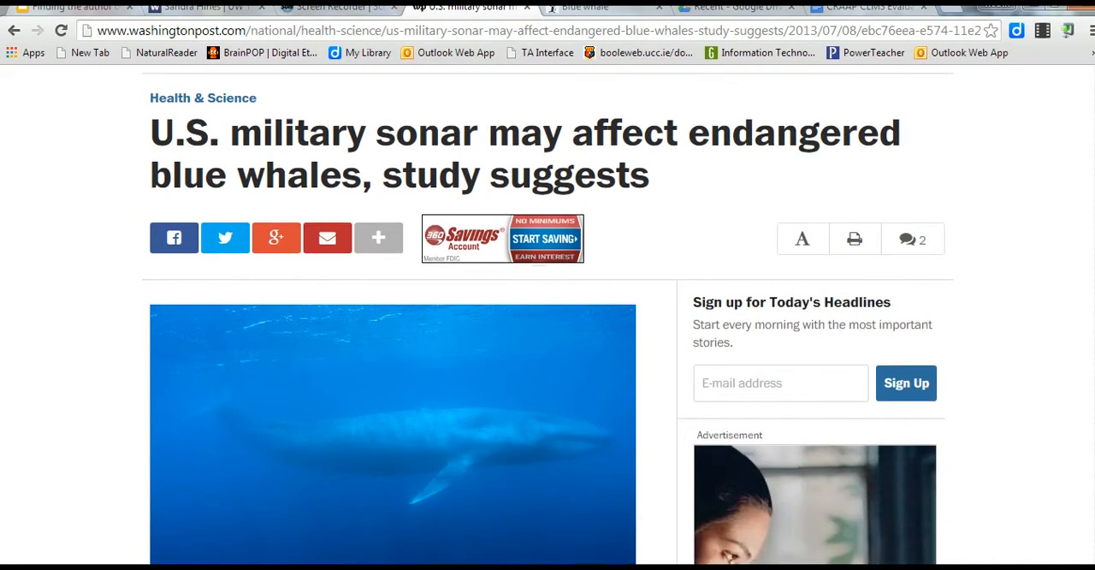
pyautogui.scroll(-3)
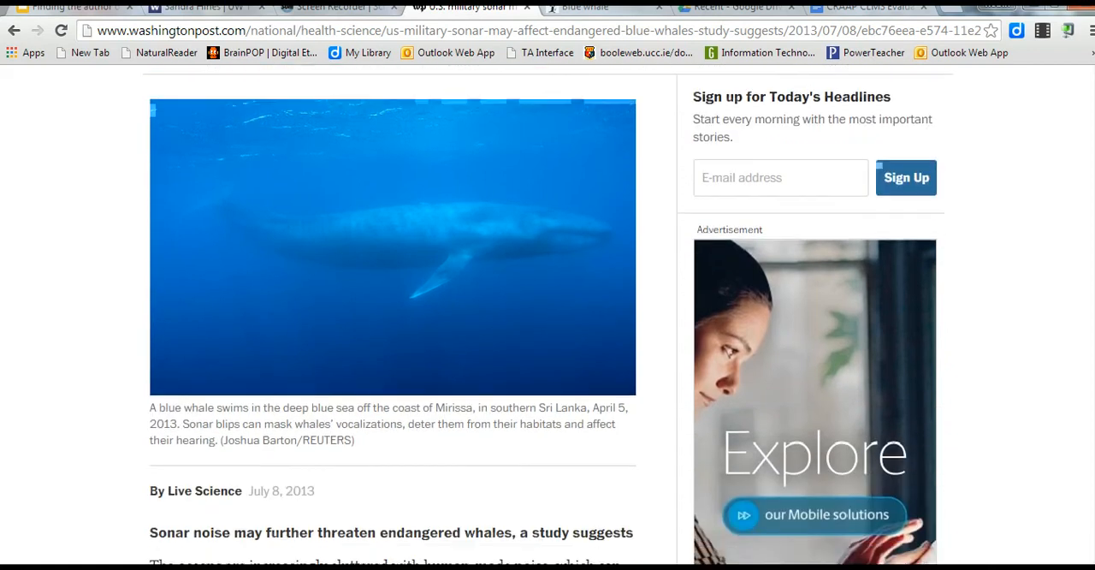
pyautogui.scroll(-3)
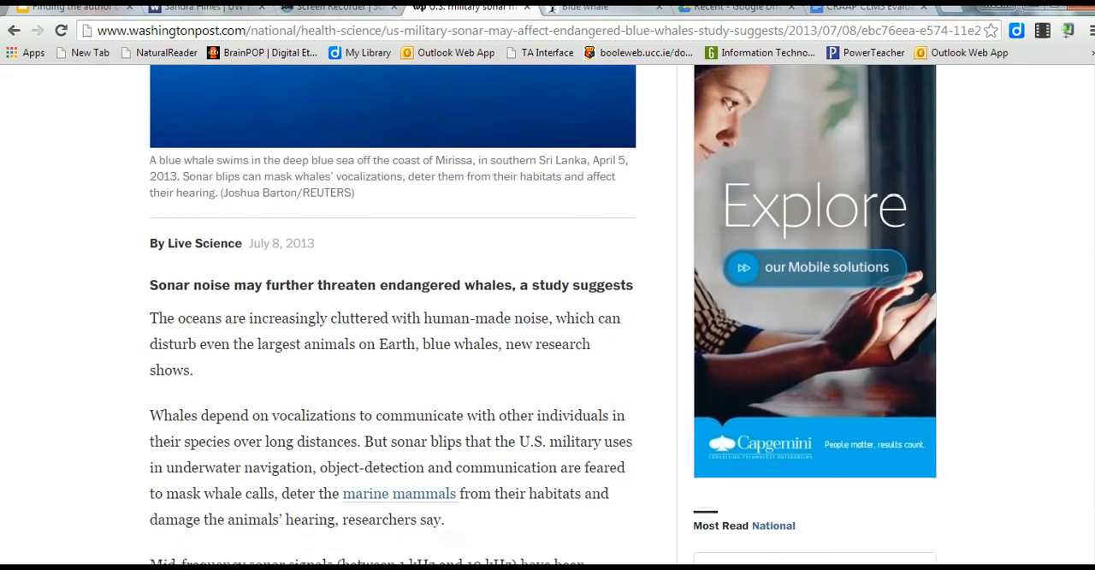
pyautogui.scroll(-3)
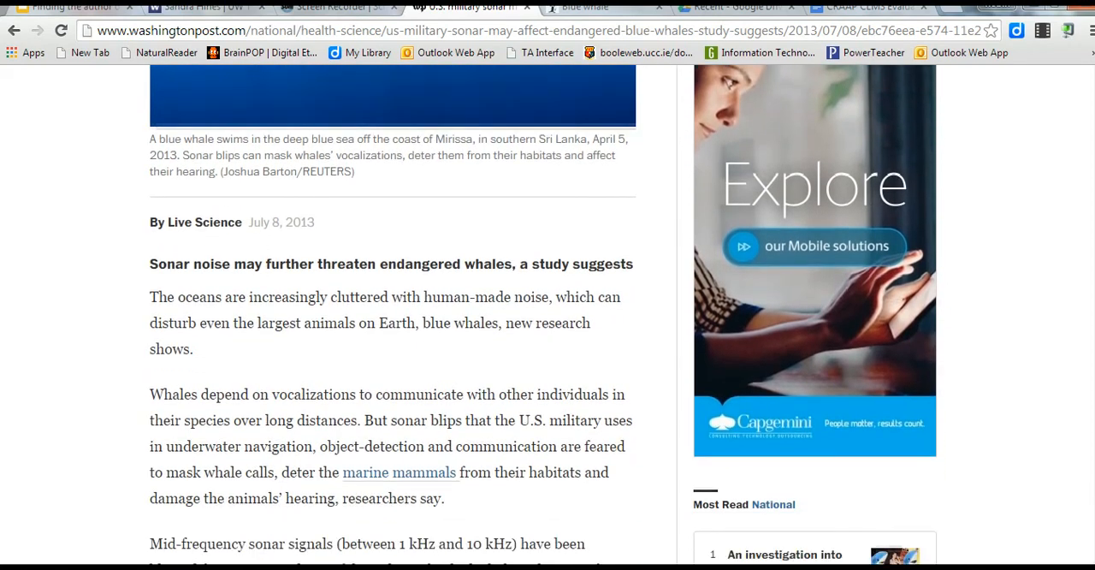
pyautogui.moveTo(277, 286)
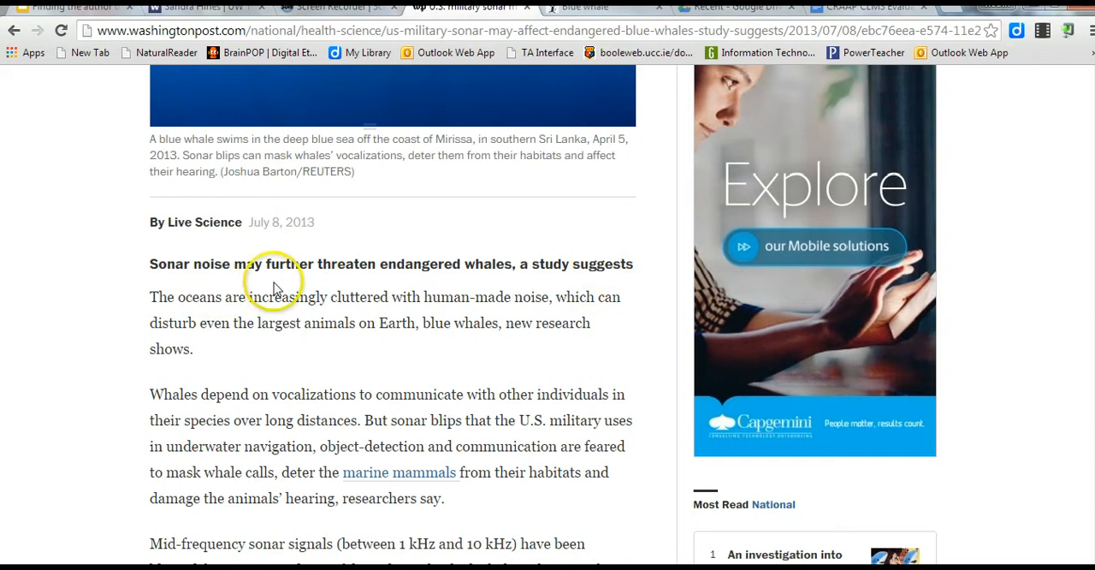
pyautogui.moveTo(541, 263)
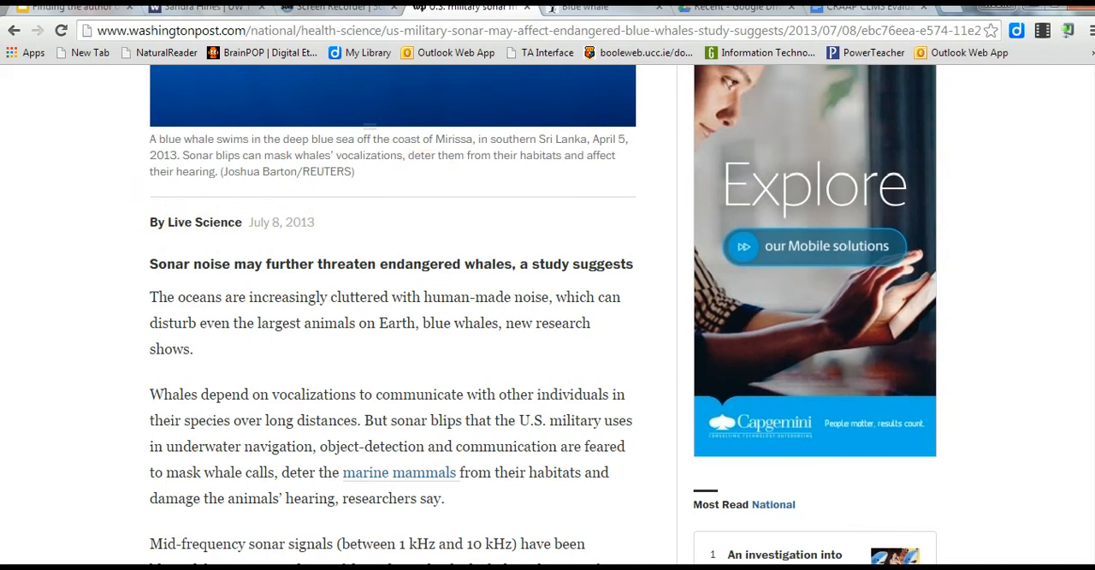
# Continue down the Washington Post article to its reader comments section
pyautogui.scroll(-3)
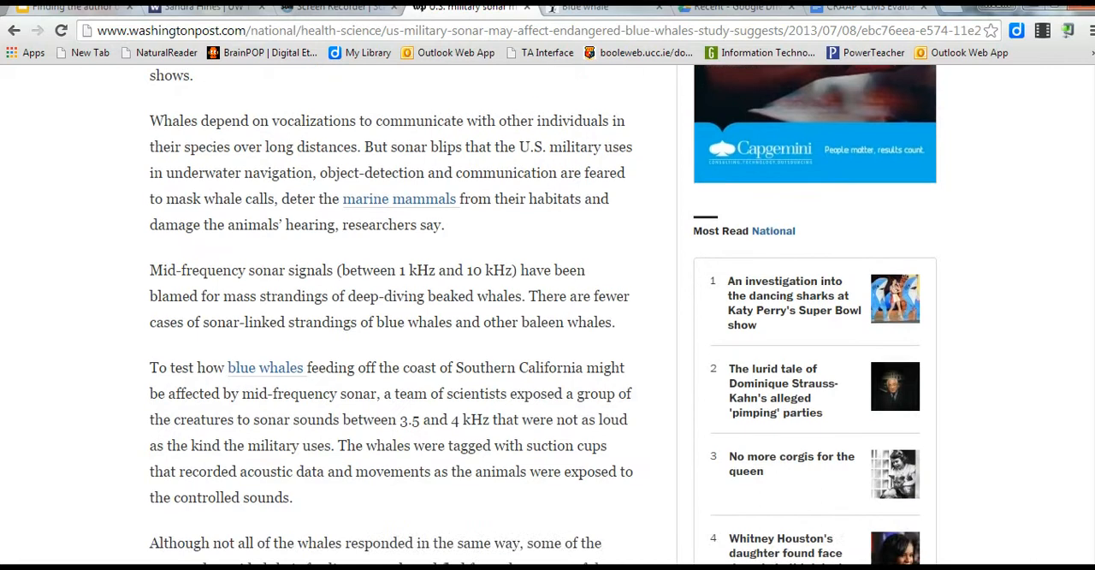
pyautogui.scroll(-3)
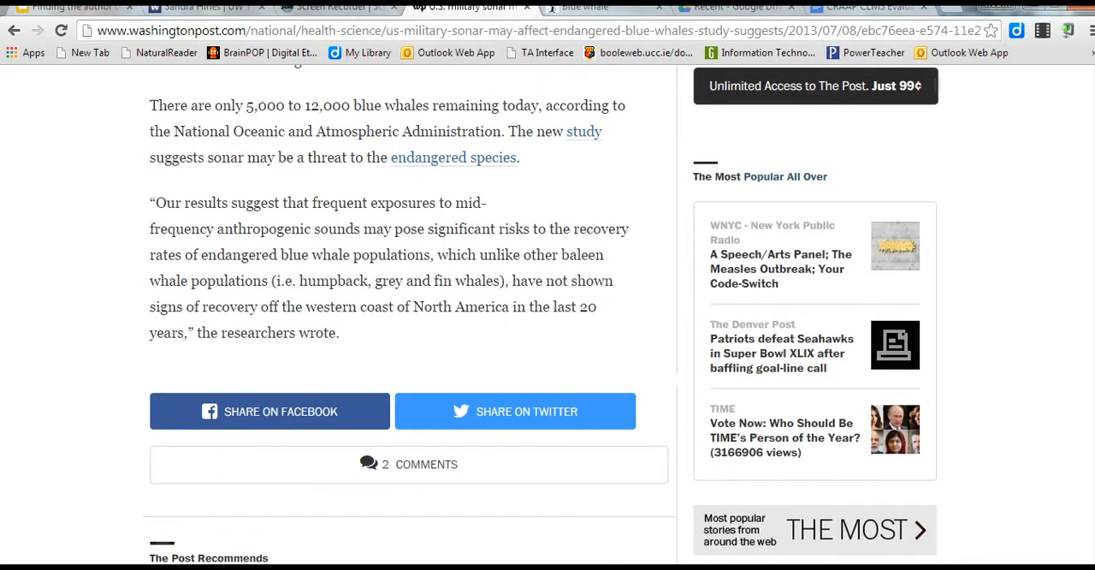
pyautogui.scroll(-3)
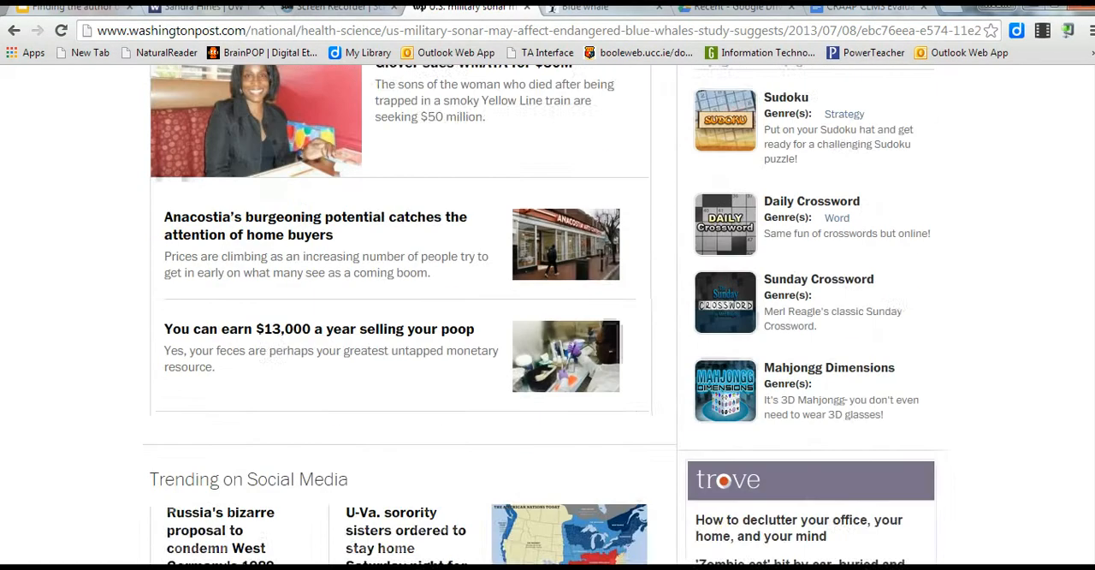
pyautogui.scroll(-3)
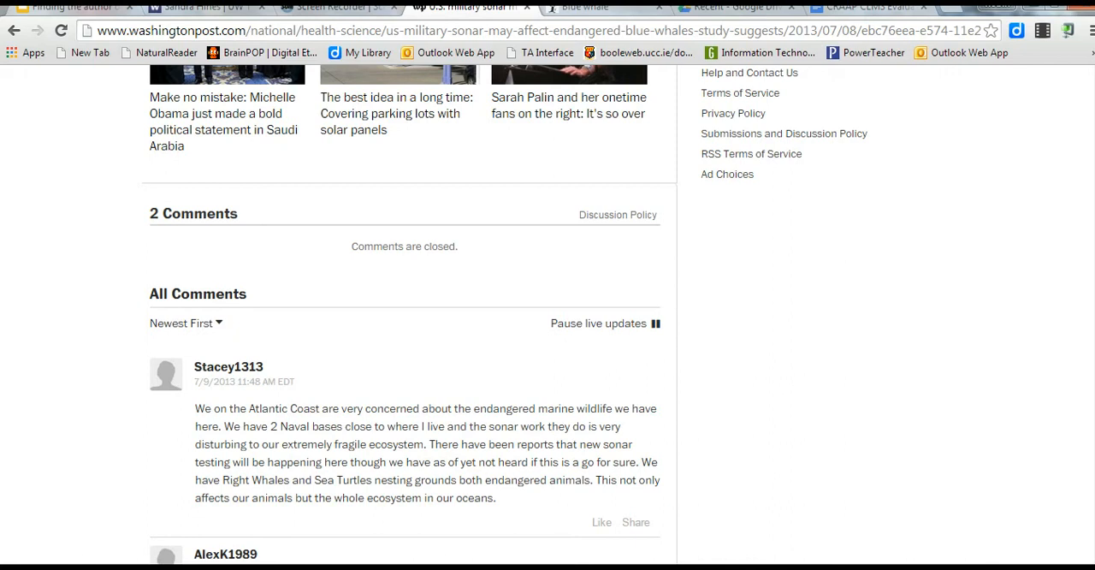
pyautogui.scroll(-3)
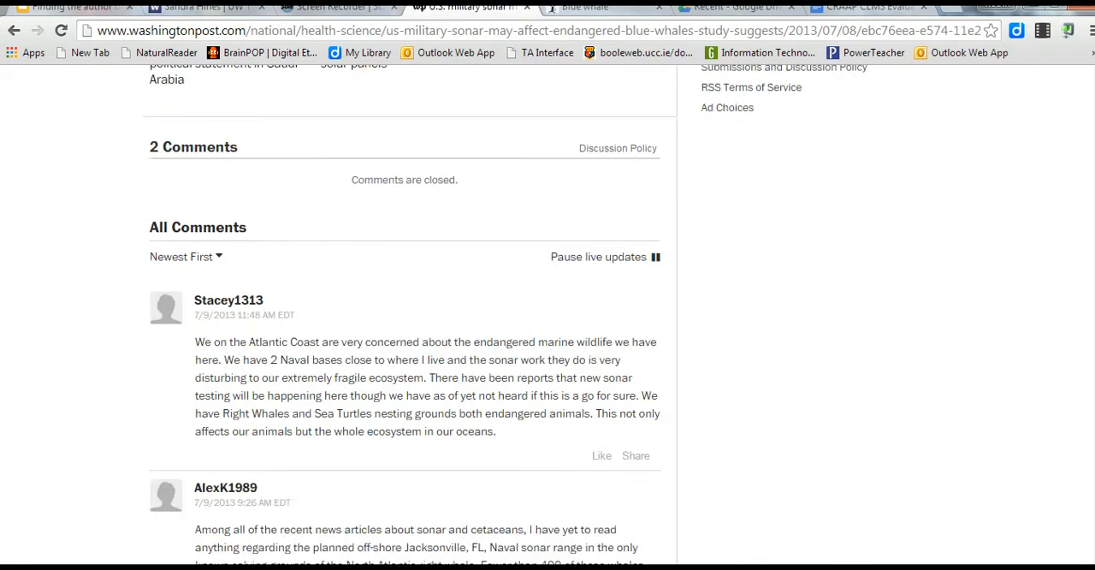
pyautogui.scroll(-3)
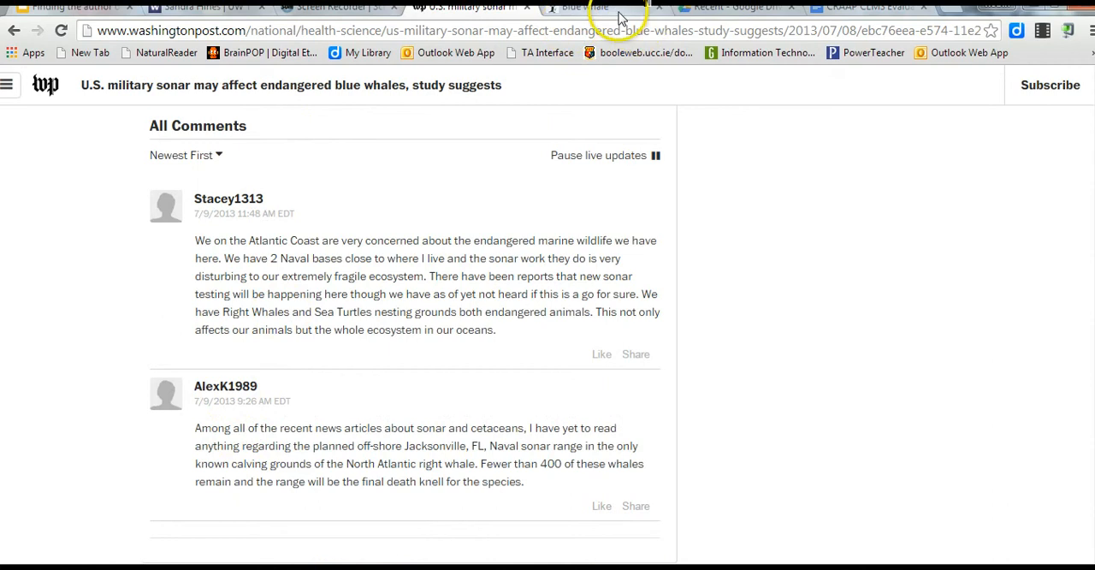
# Switch to the Cool Antarctica blue whale page and return to its title and statistics
pyautogui.click(585, 7)
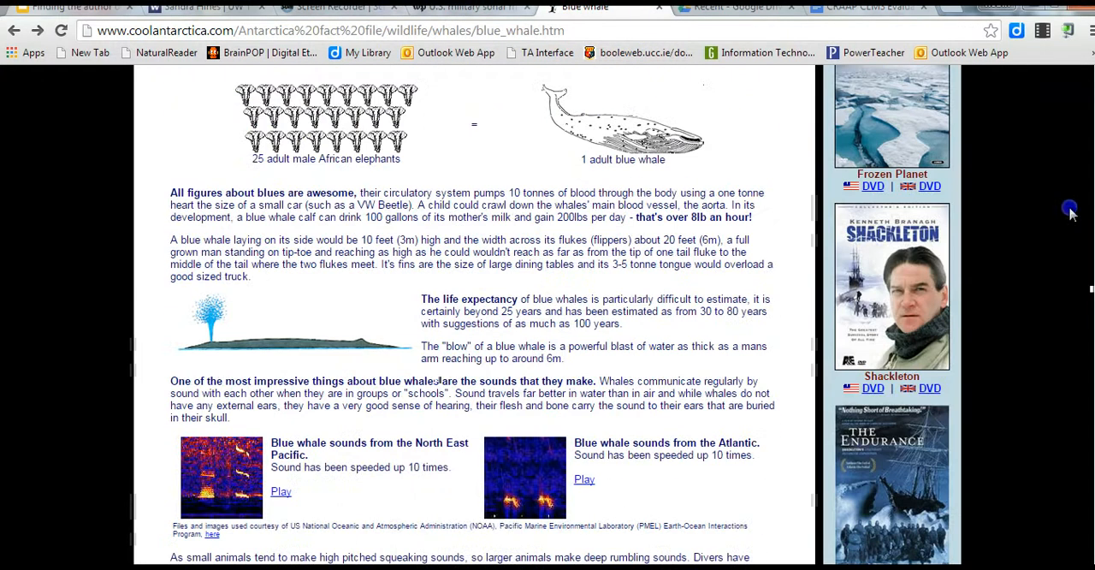
pyautogui.scroll(-3)
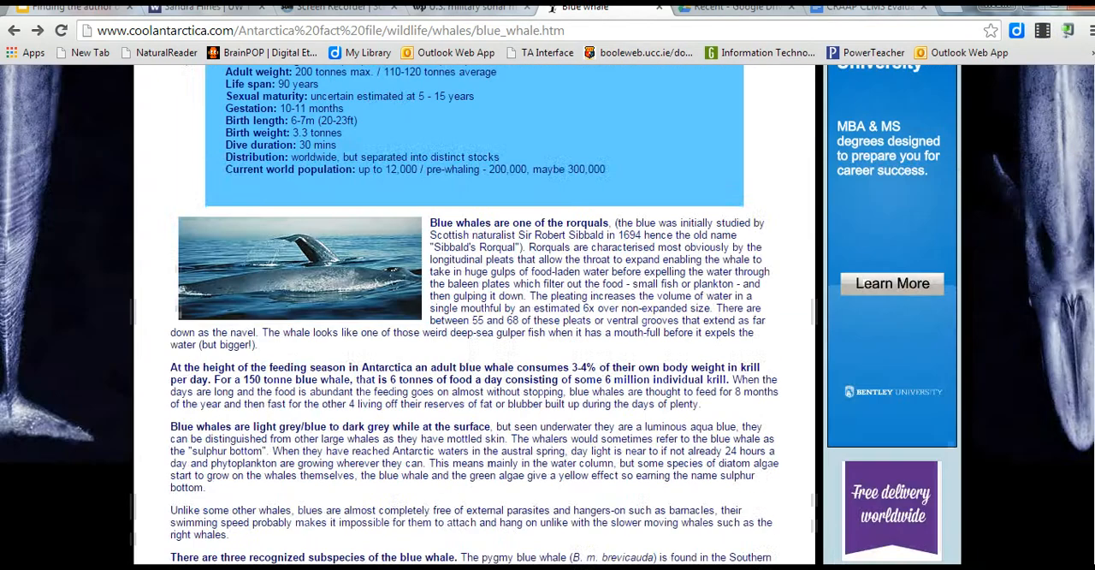
pyautogui.scroll(3)
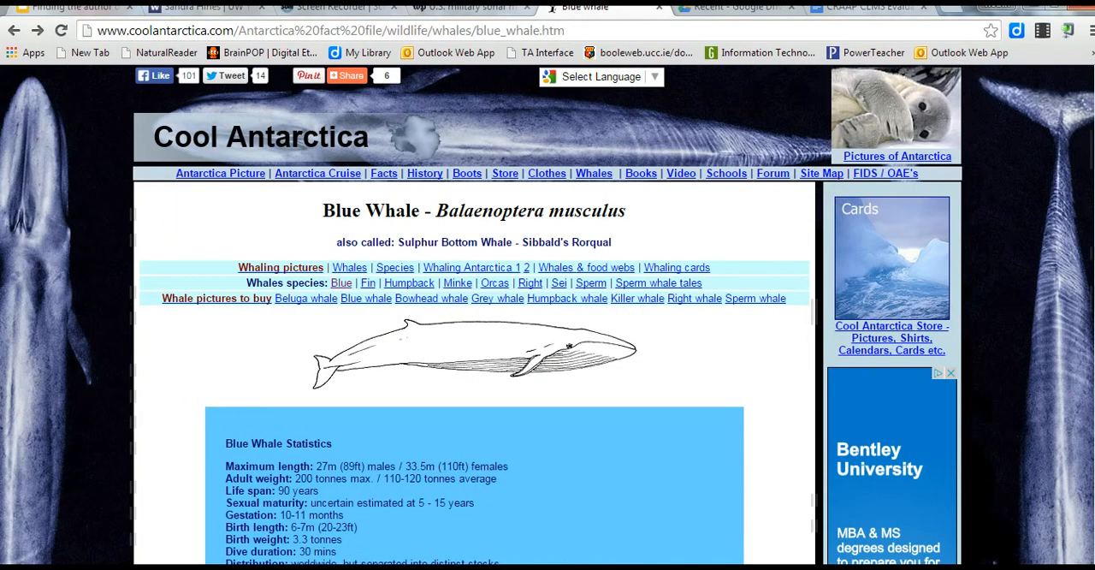